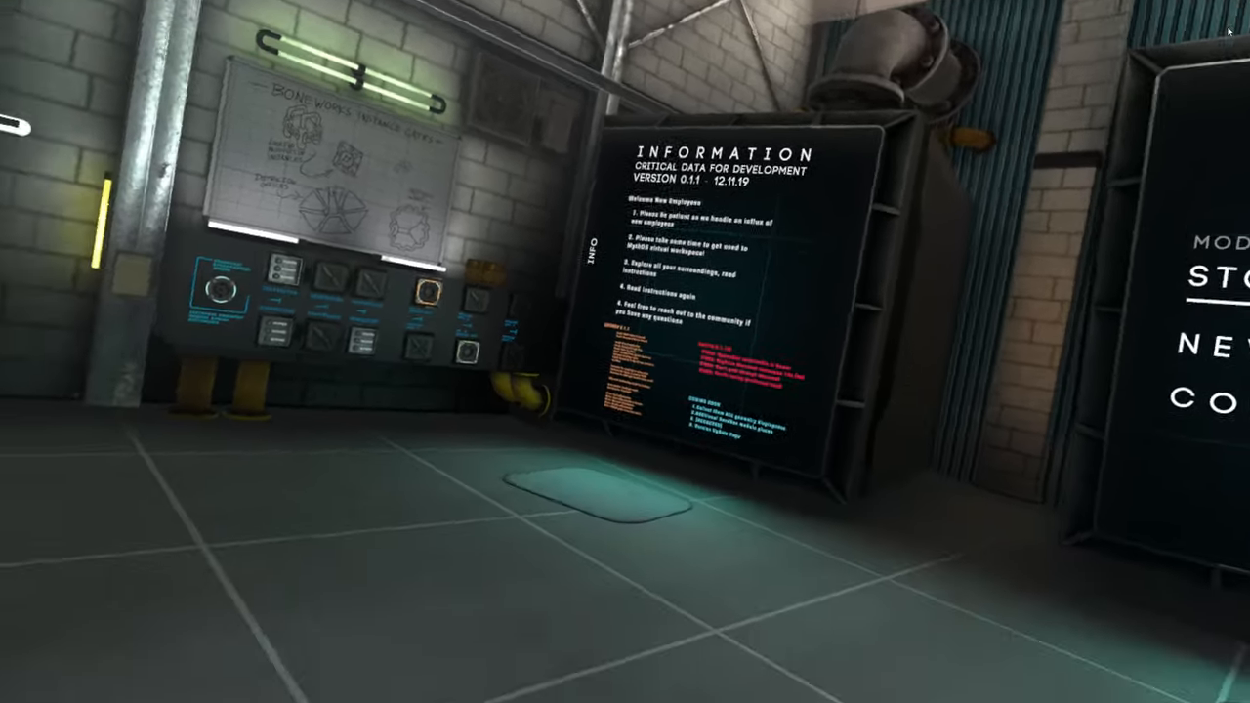
mouse_move(625, 352)
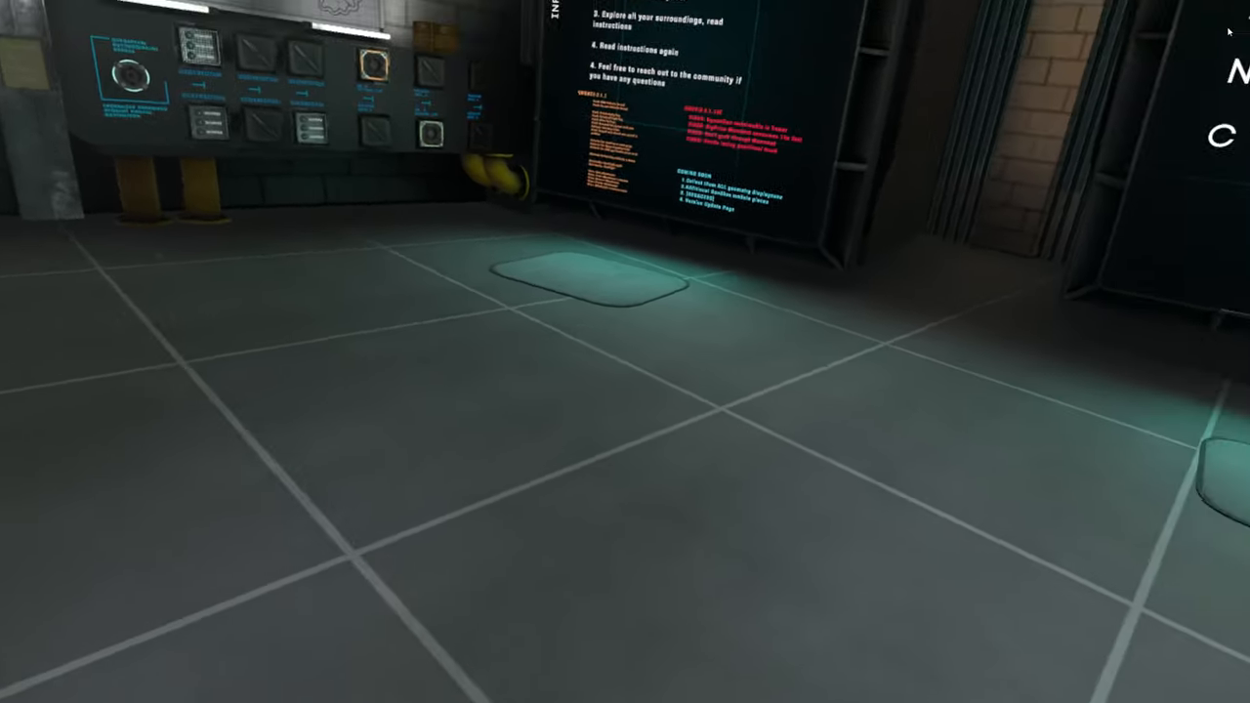
mouse_move(625, 351)
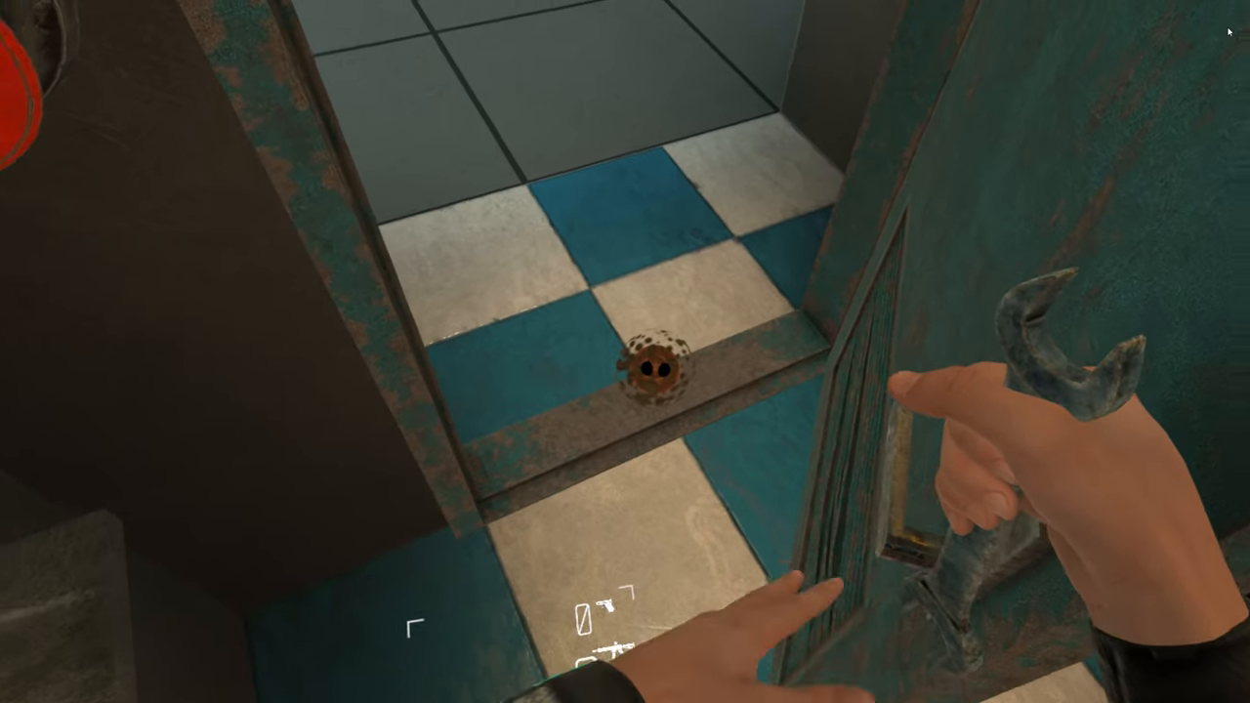
mouse_move(626, 351)
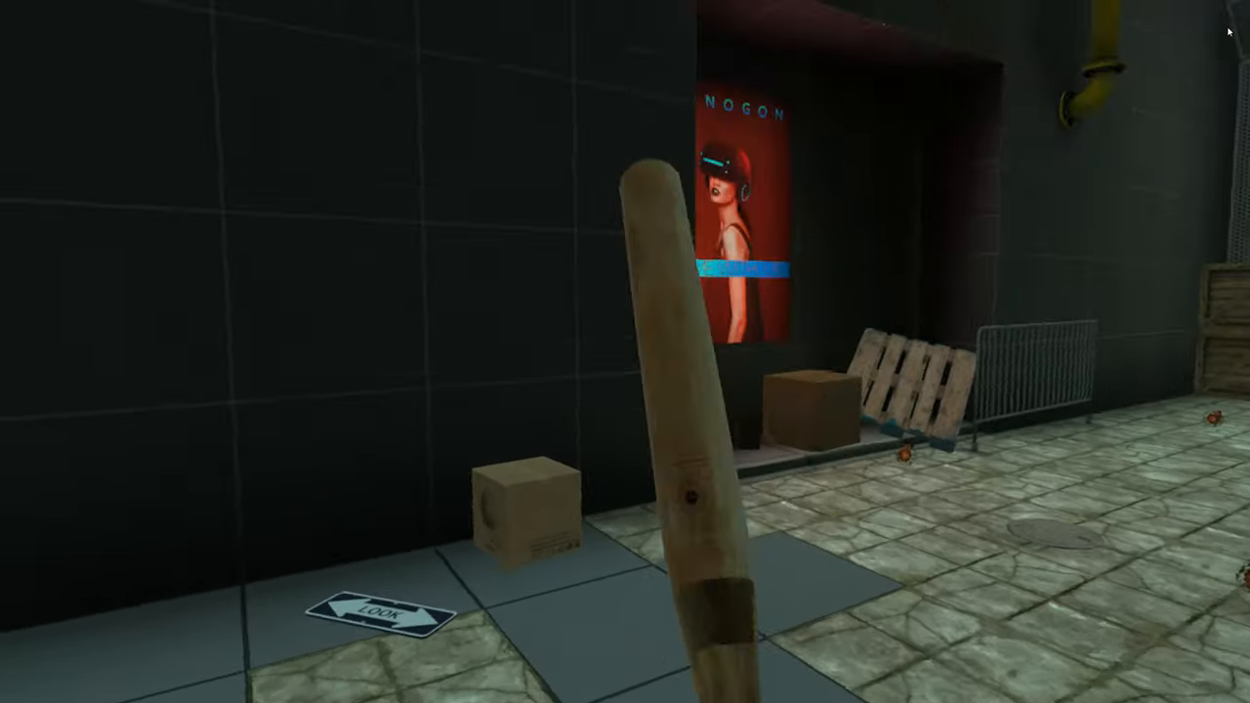
mouse_move(625, 352)
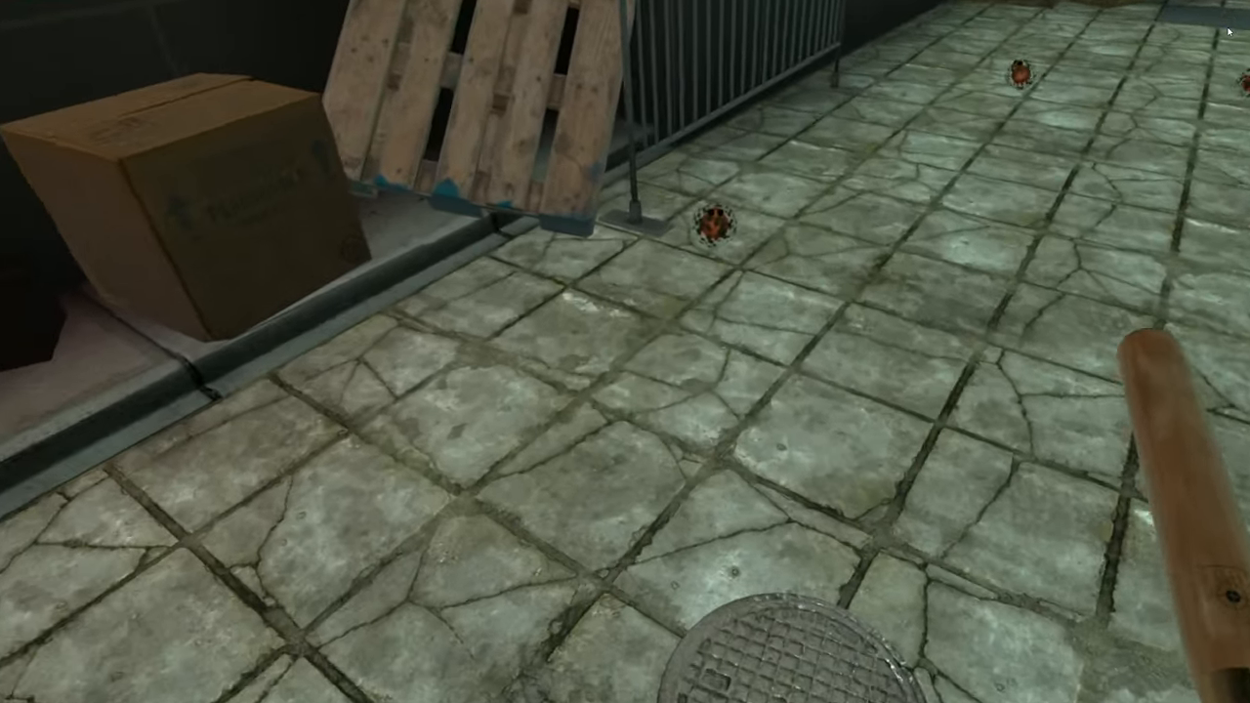
mouse_move(626, 352)
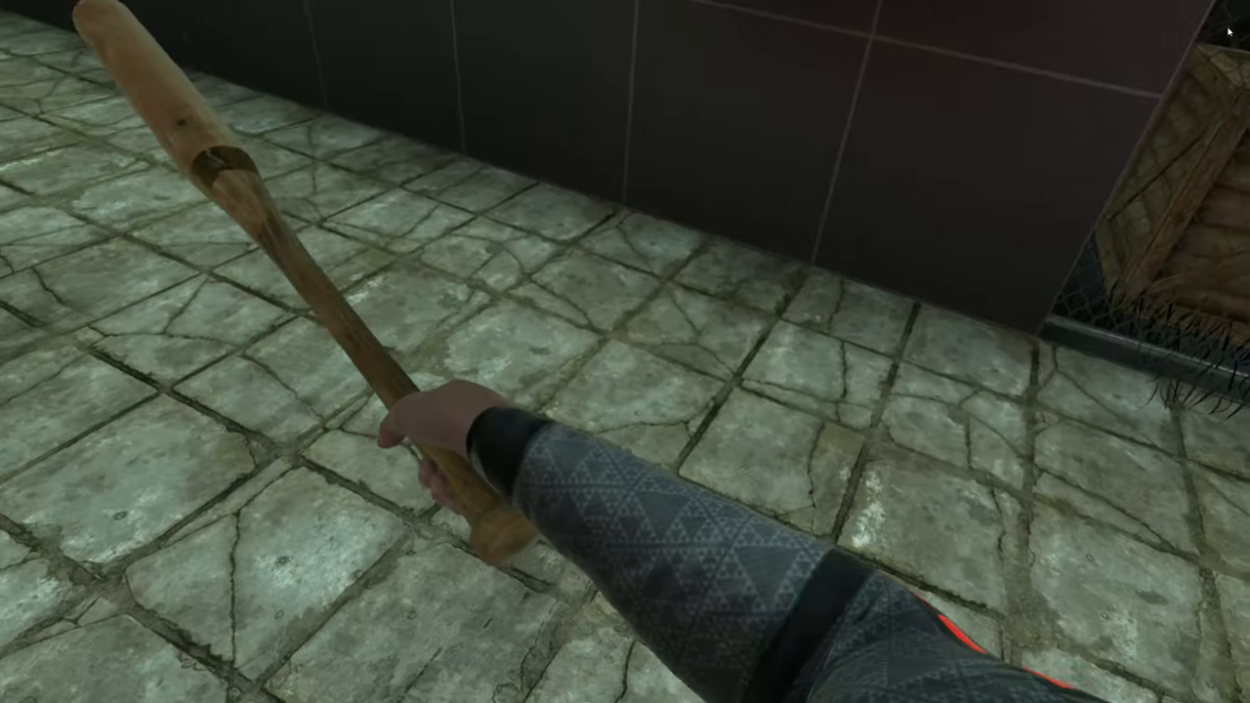
mouse_move(625, 352)
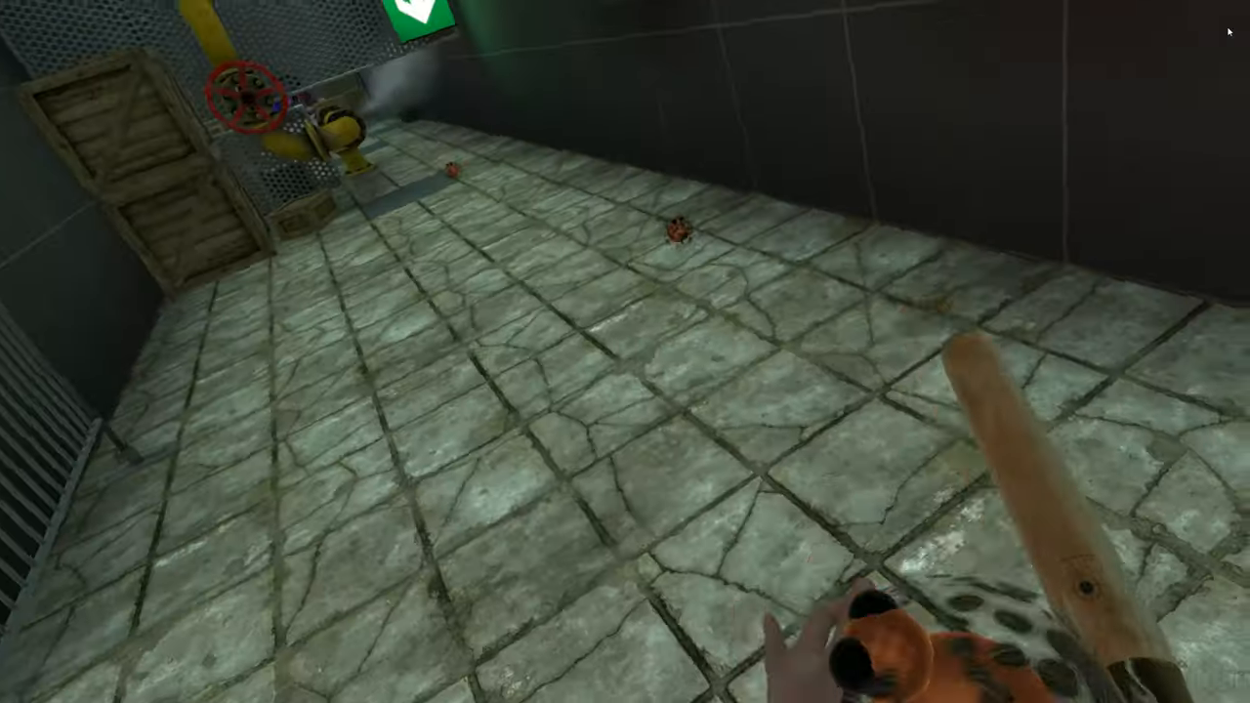
mouse_move(625, 352)
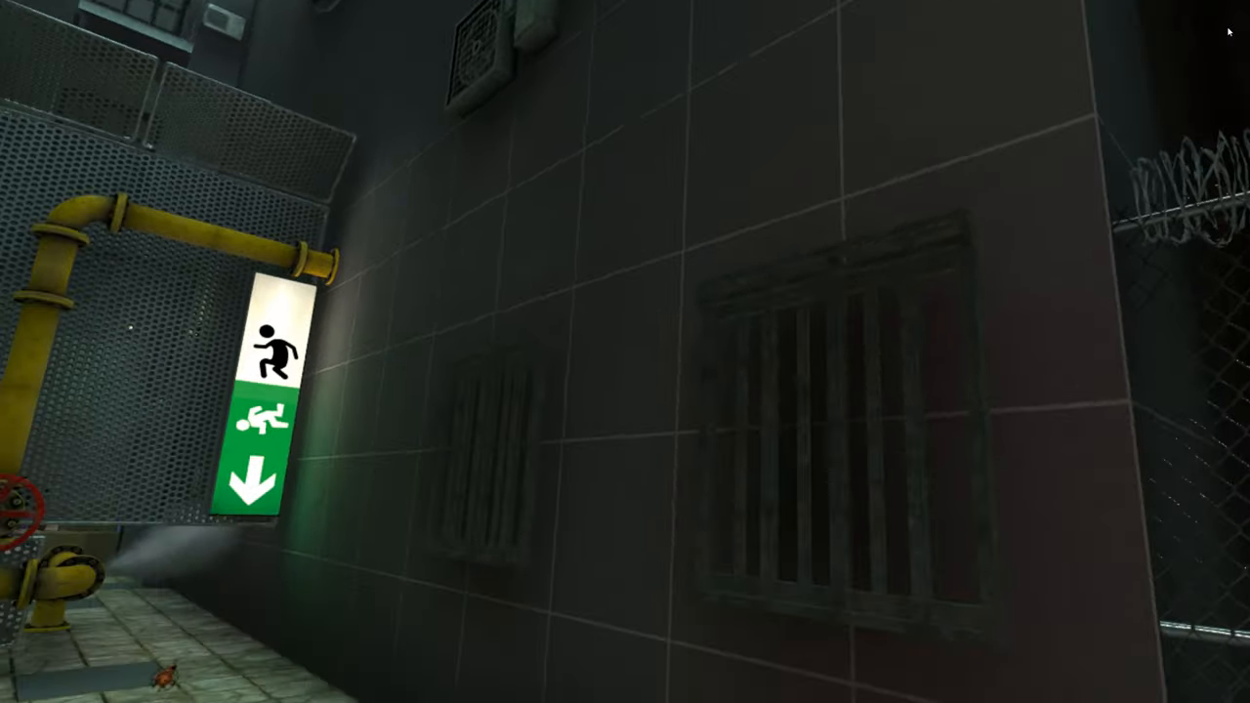
mouse_move(625, 352)
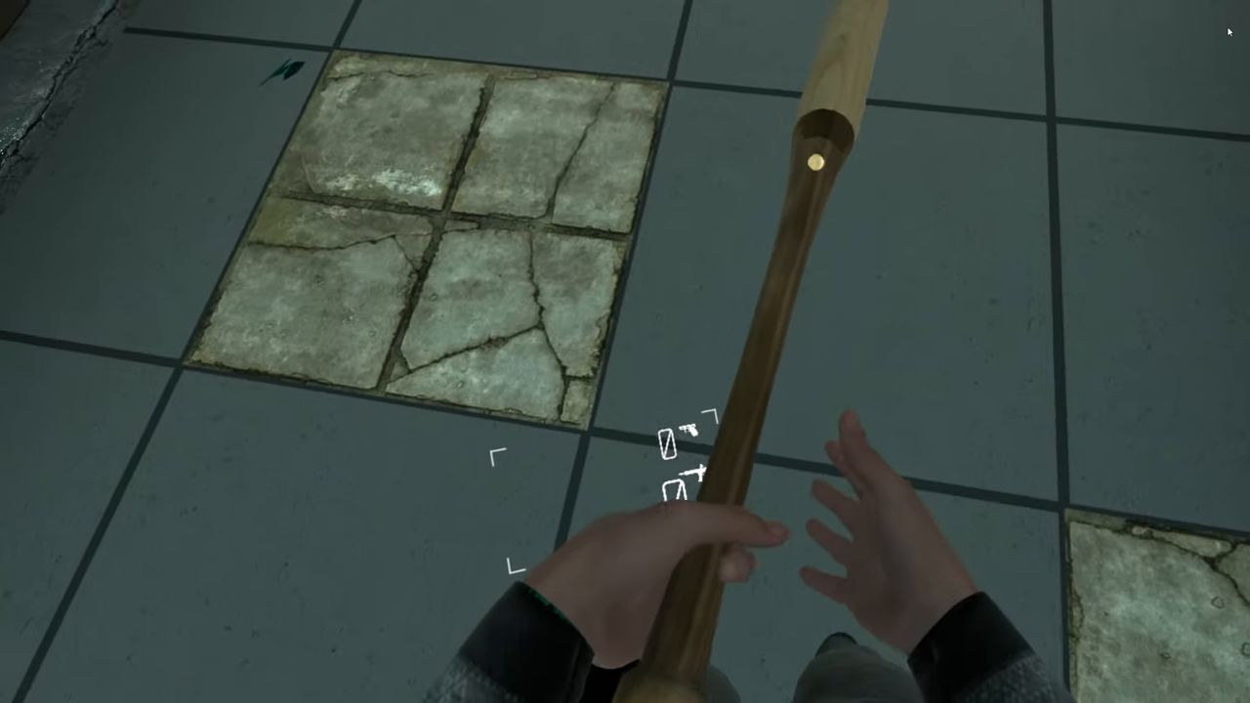
mouse_move(625, 352)
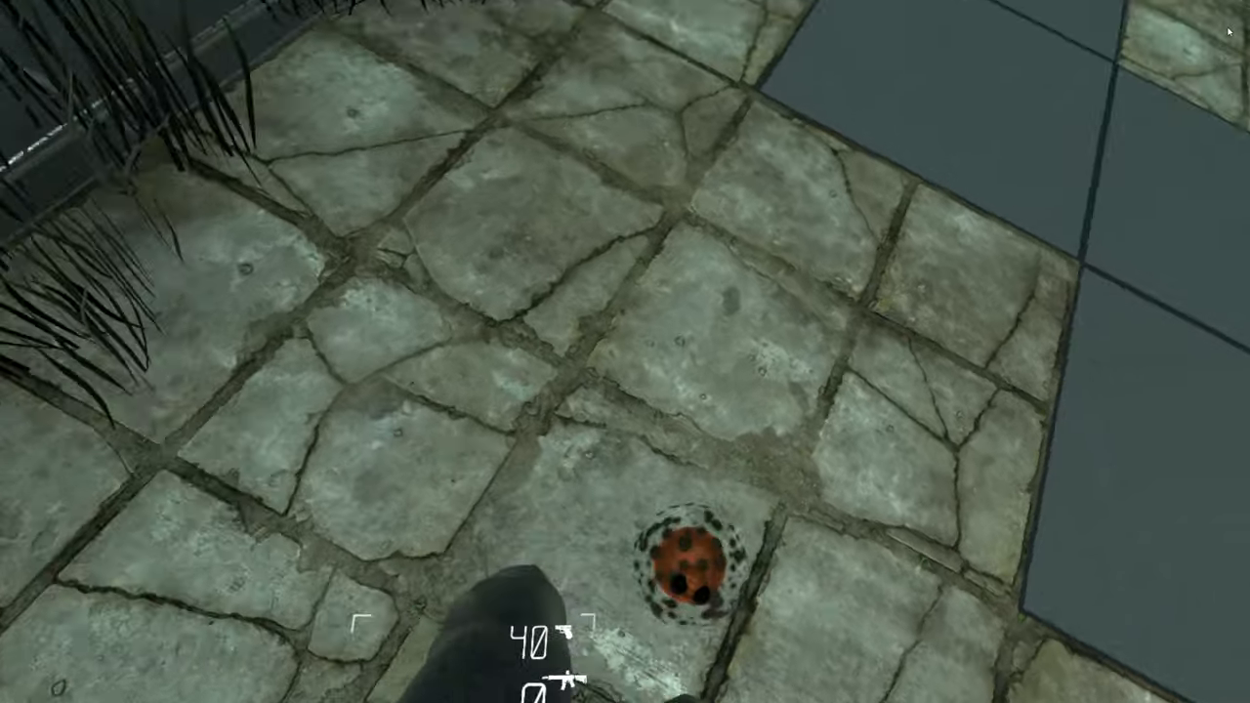
mouse_move(625, 352)
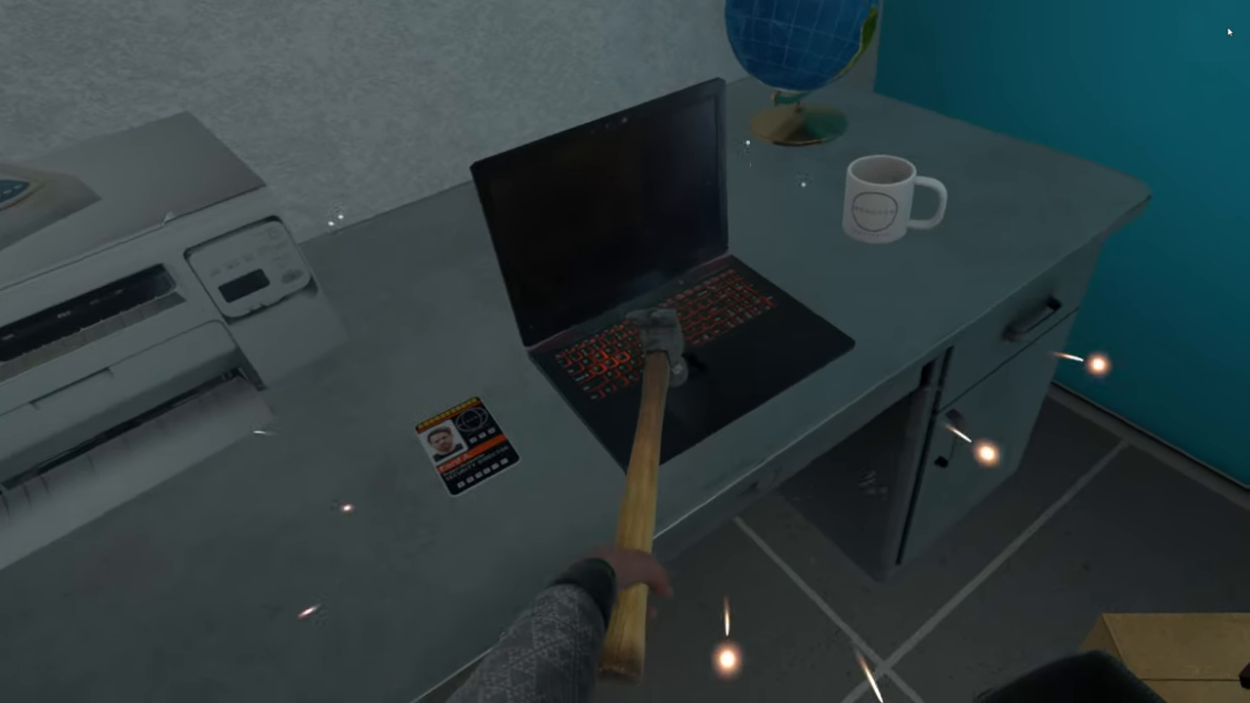
mouse_move(626, 352)
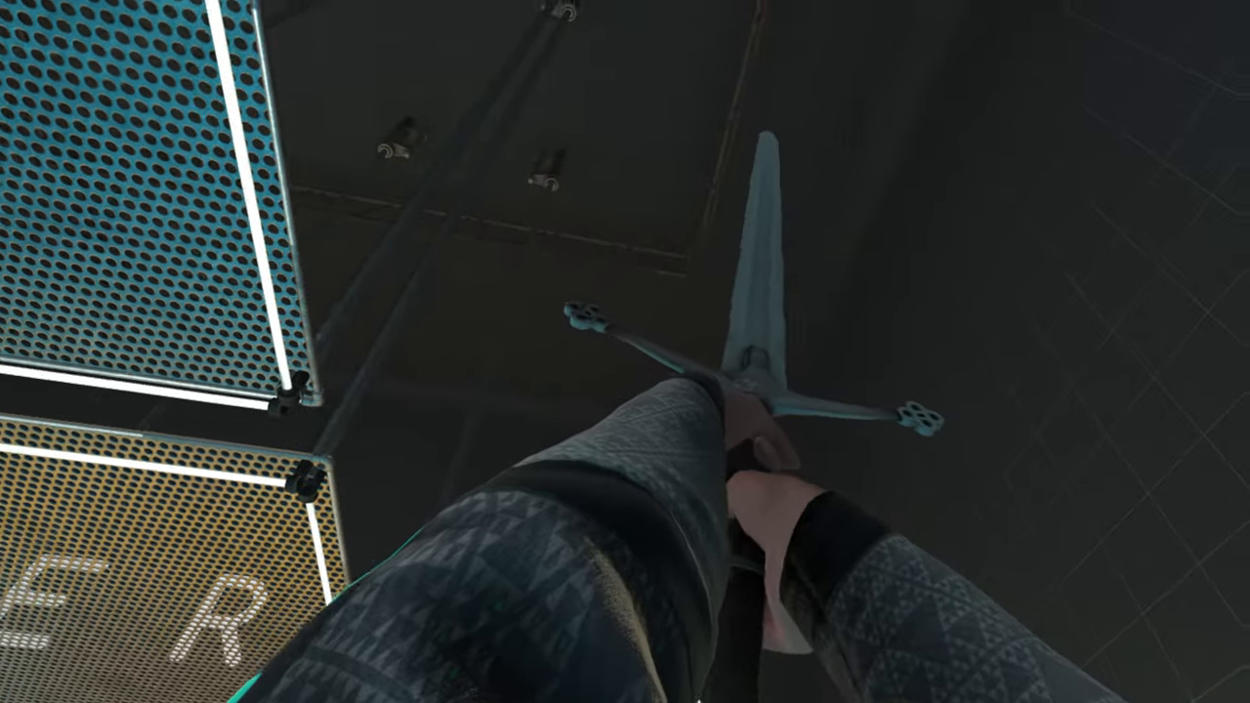
mouse_move(625, 352)
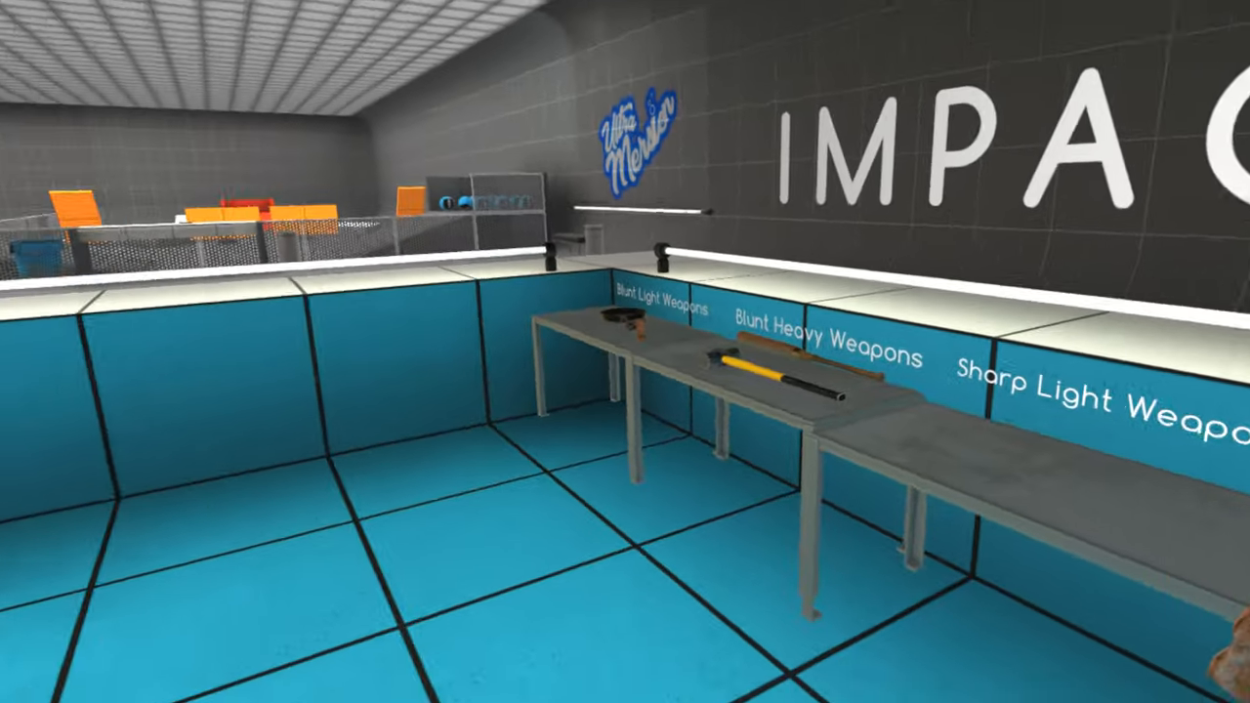
mouse_move(625, 352)
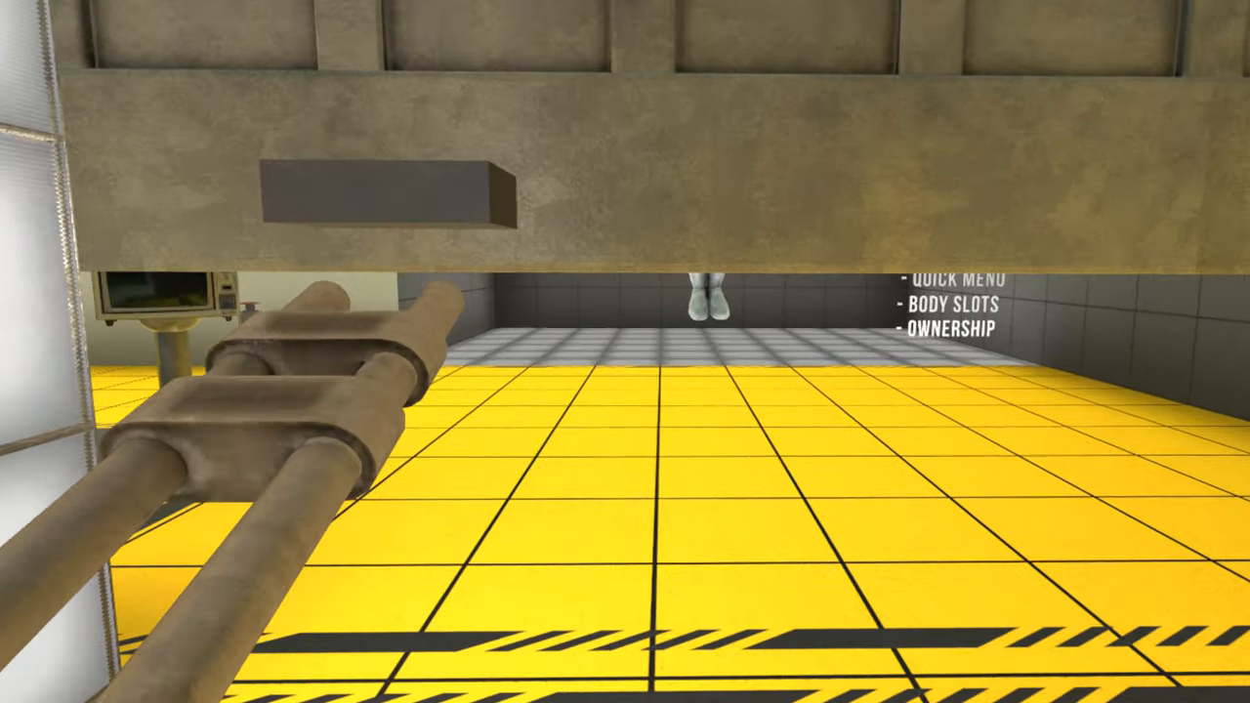
mouse_move(625, 352)
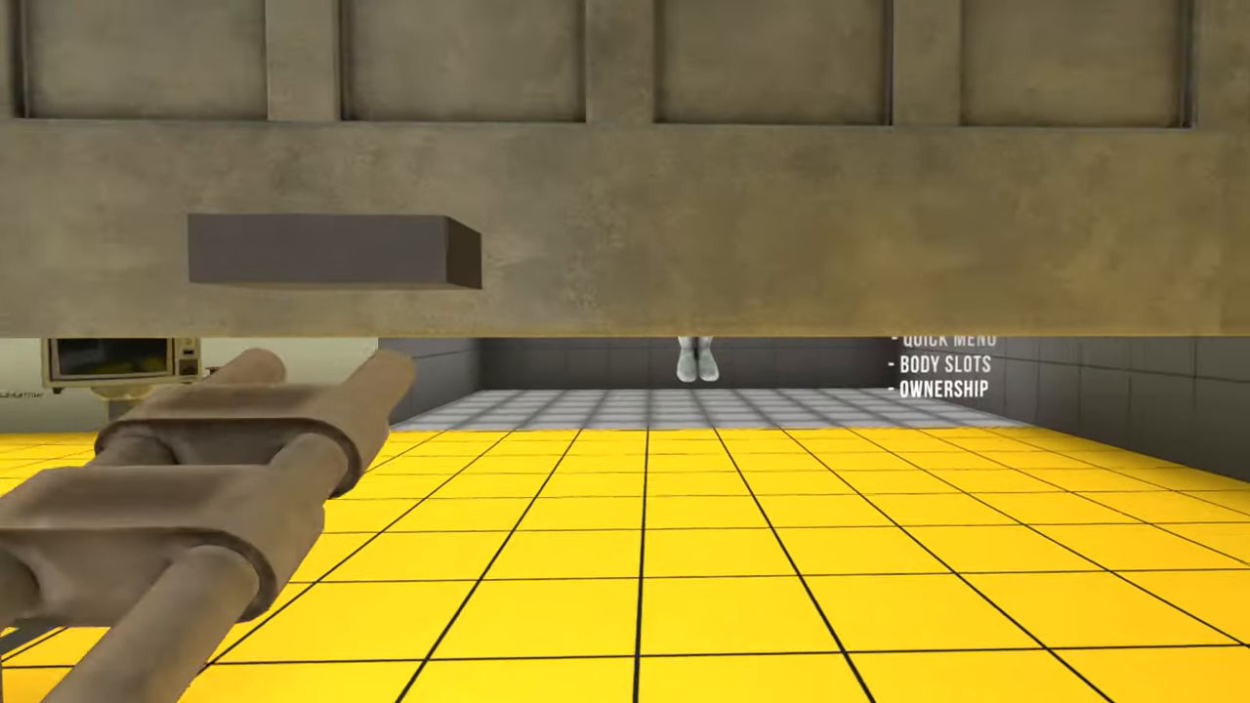
mouse_move(625, 351)
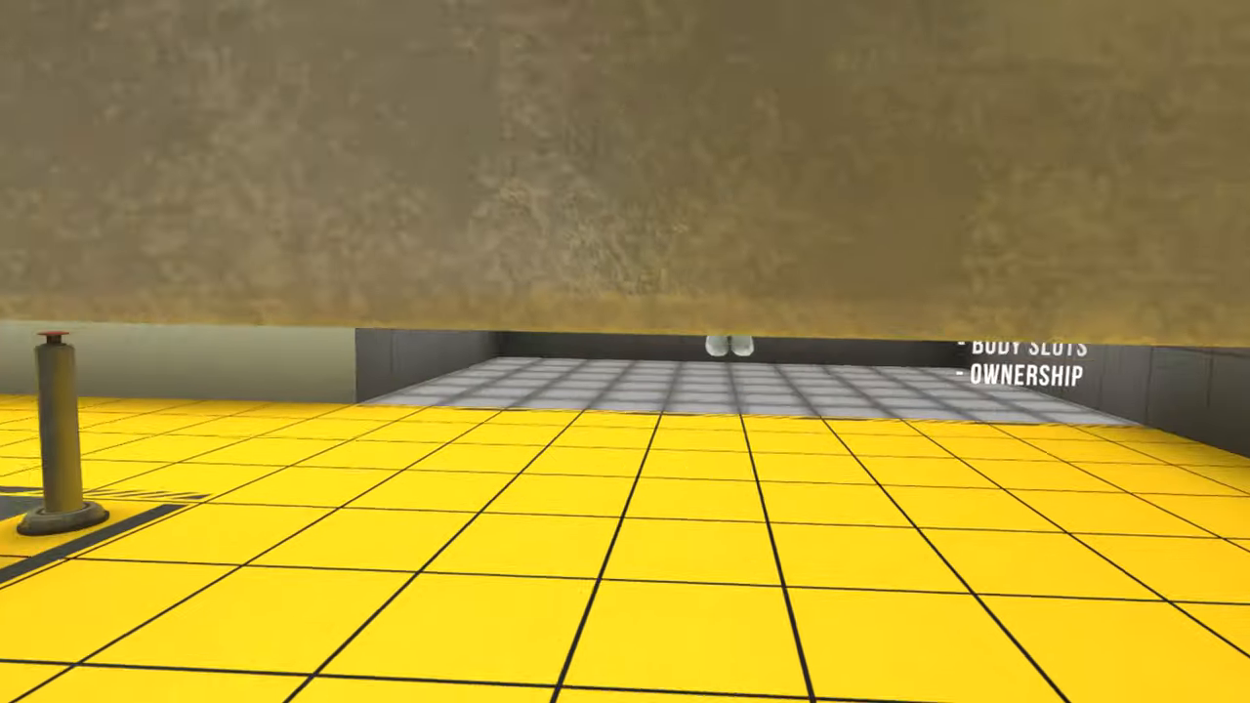
mouse_move(625, 352)
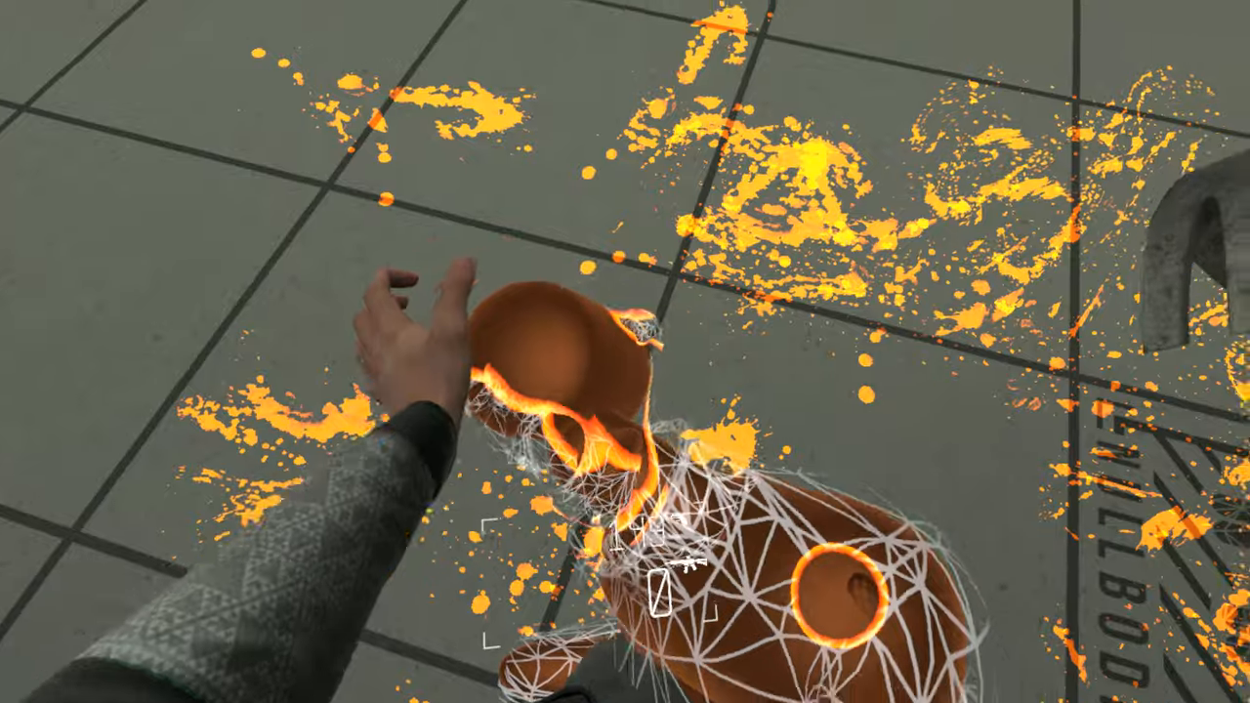
mouse_move(625, 352)
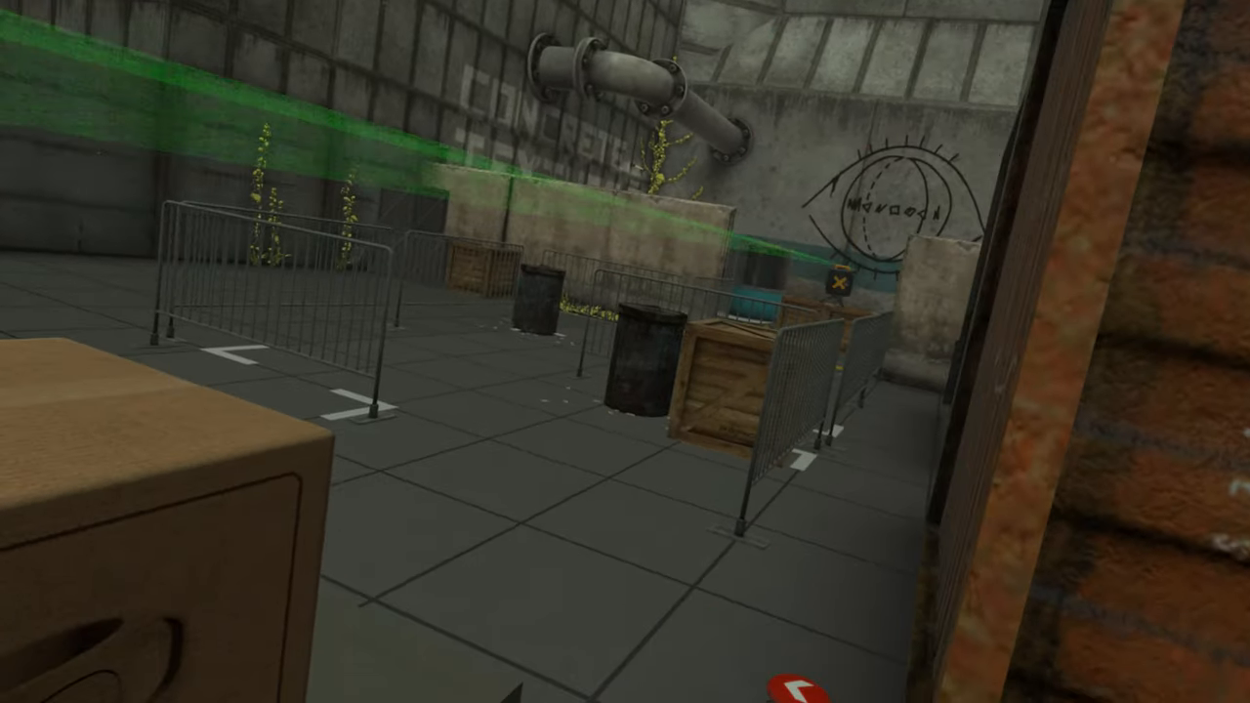
mouse_move(625, 351)
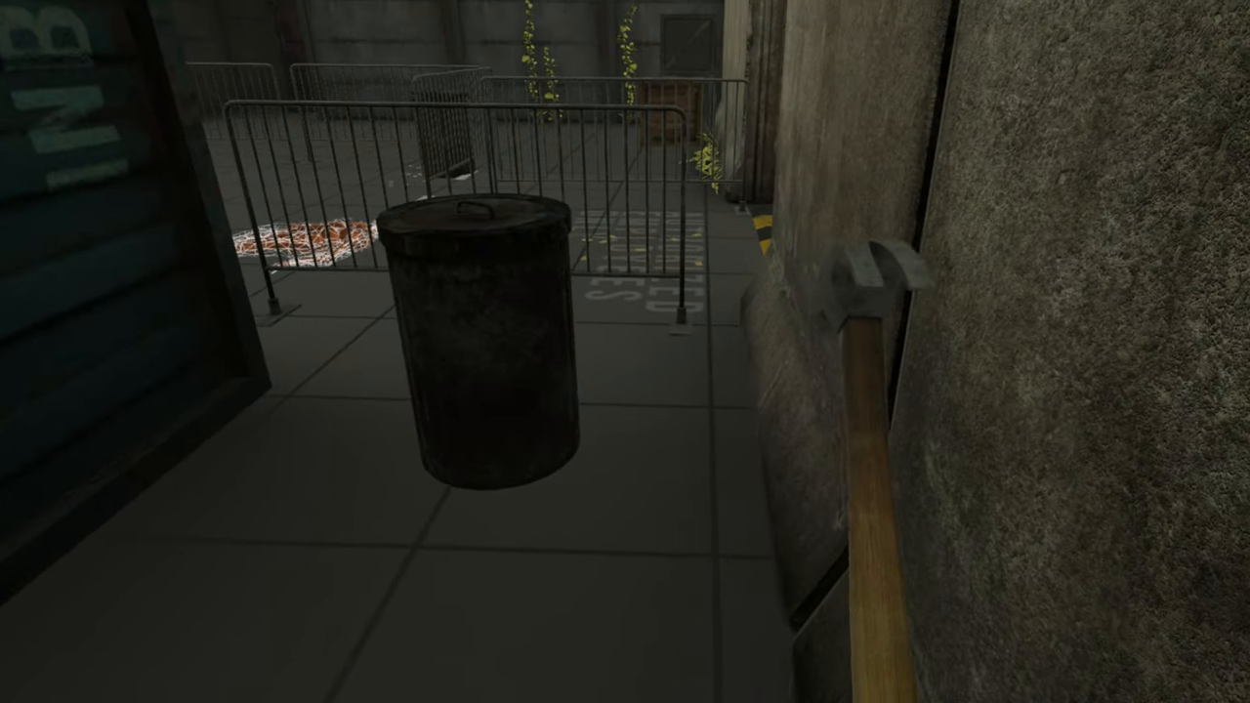
mouse_move(625, 352)
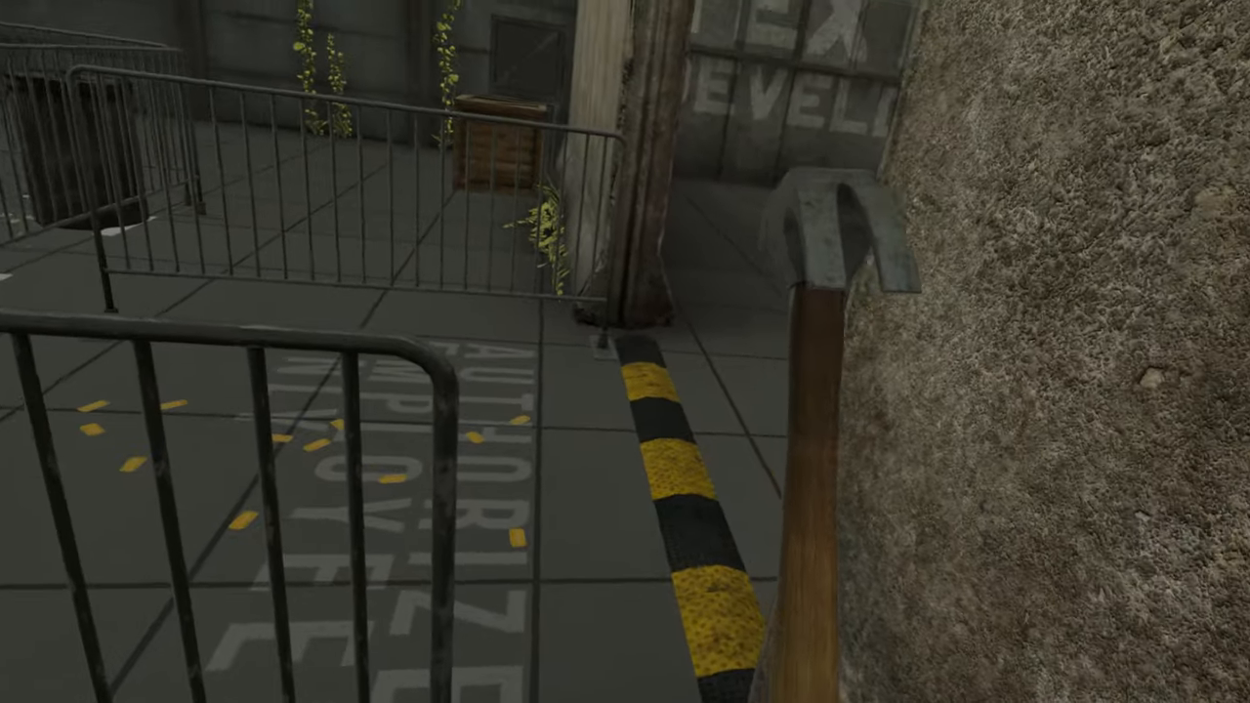
mouse_move(625, 352)
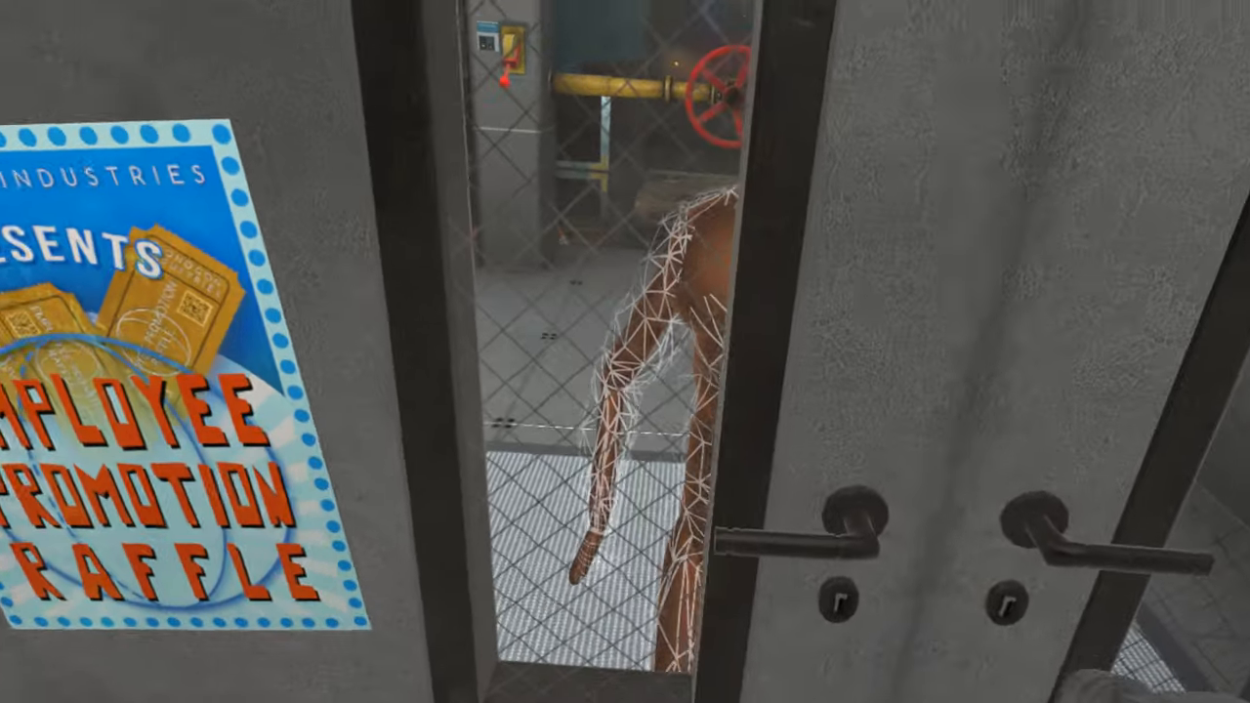
mouse_move(625, 352)
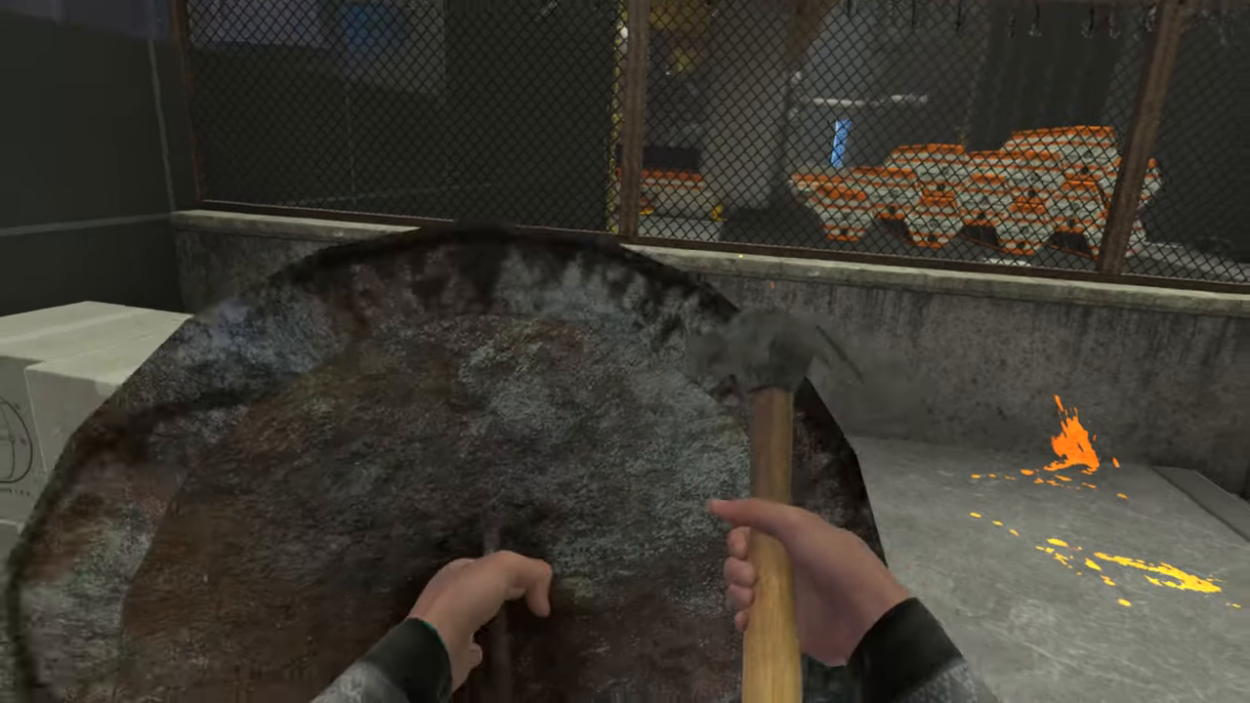
mouse_move(626, 352)
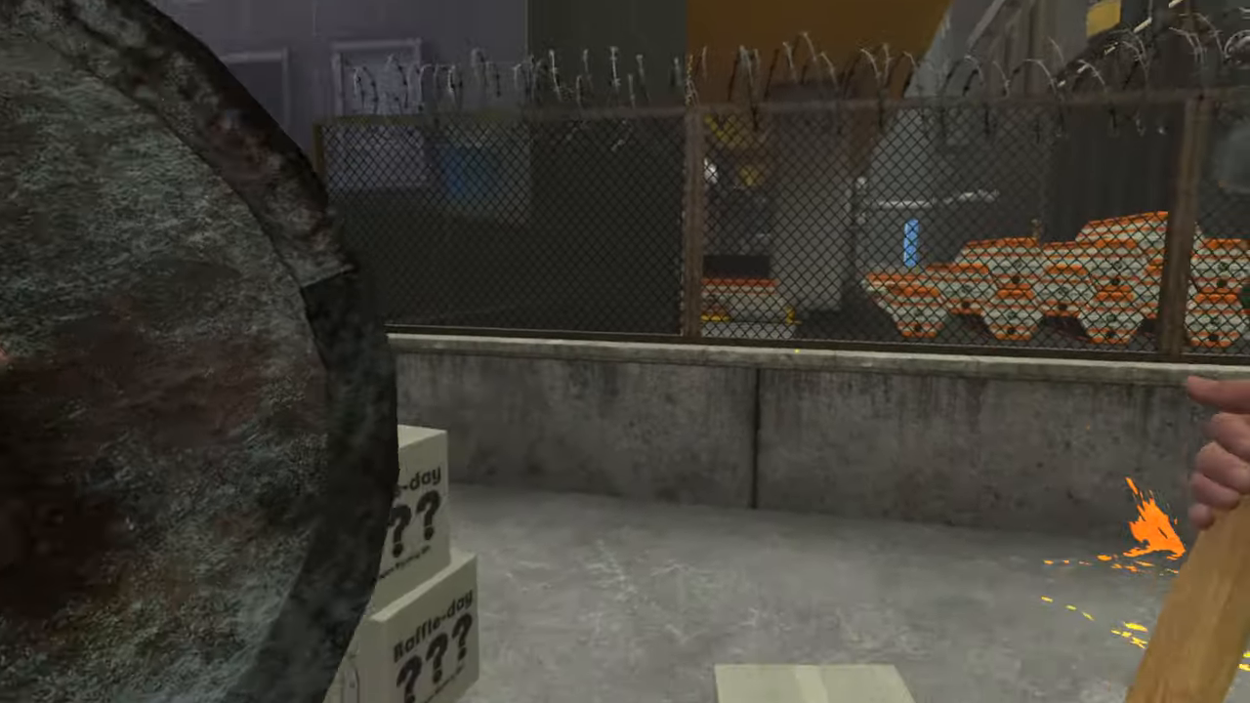
mouse_move(625, 352)
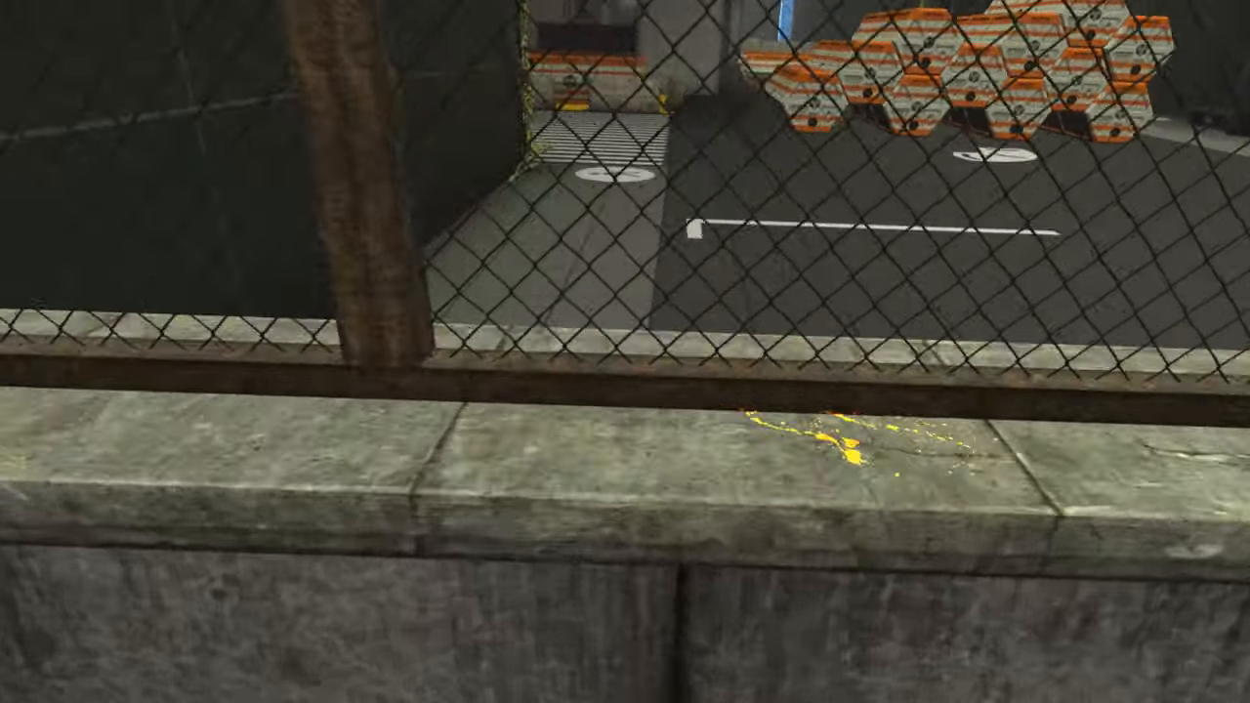